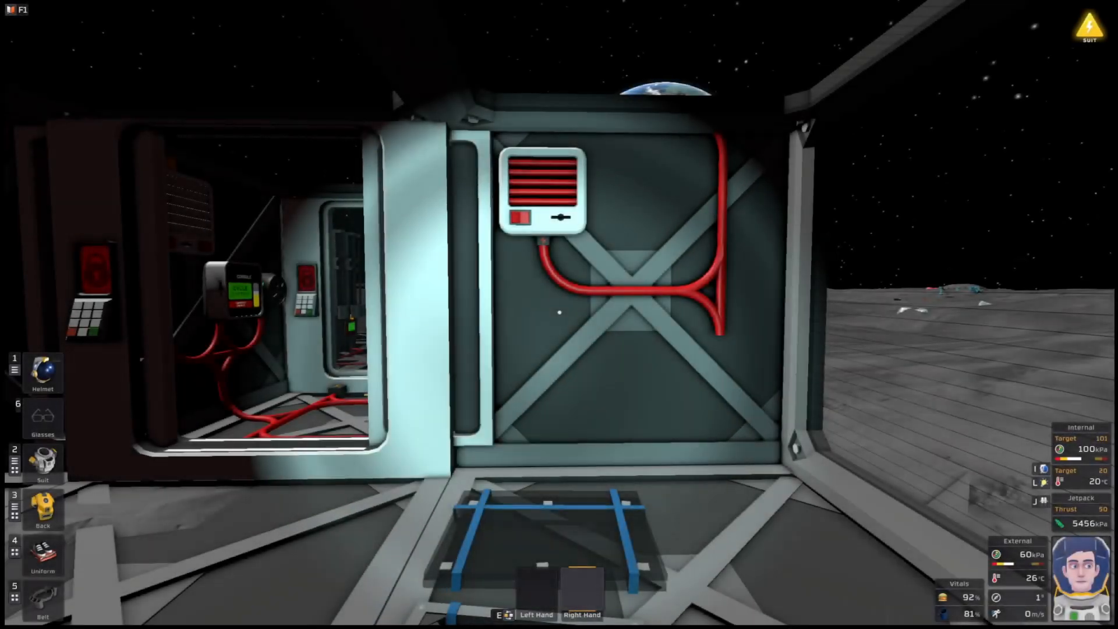
mouse_move(559, 314)
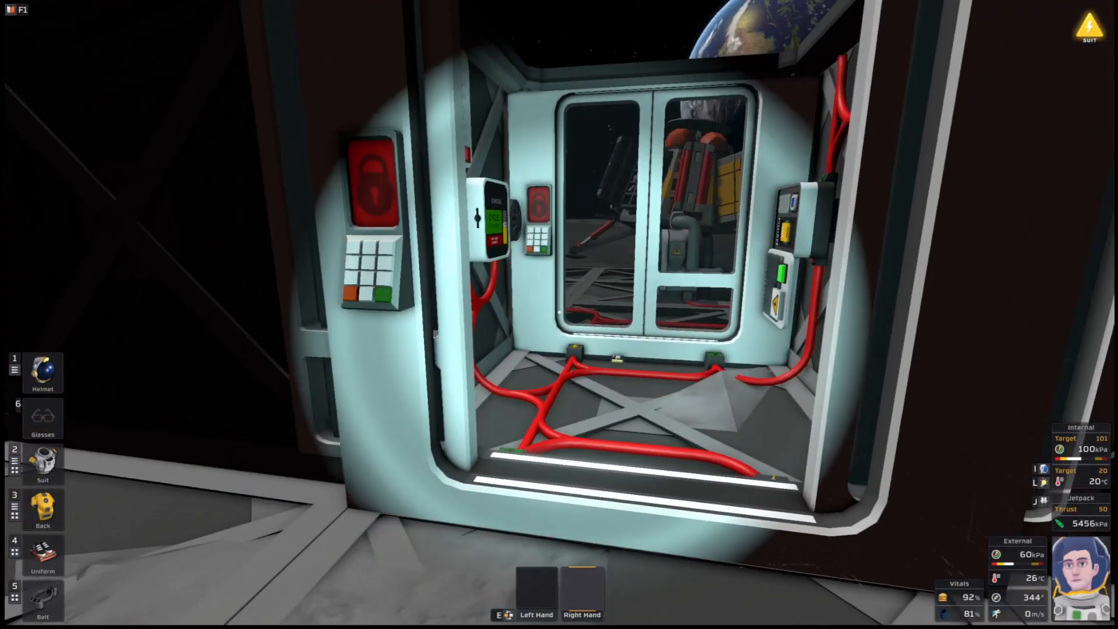
Cycle the airlock console to exterior and head out to the Hydraulic Pipe Bender
click(494, 218)
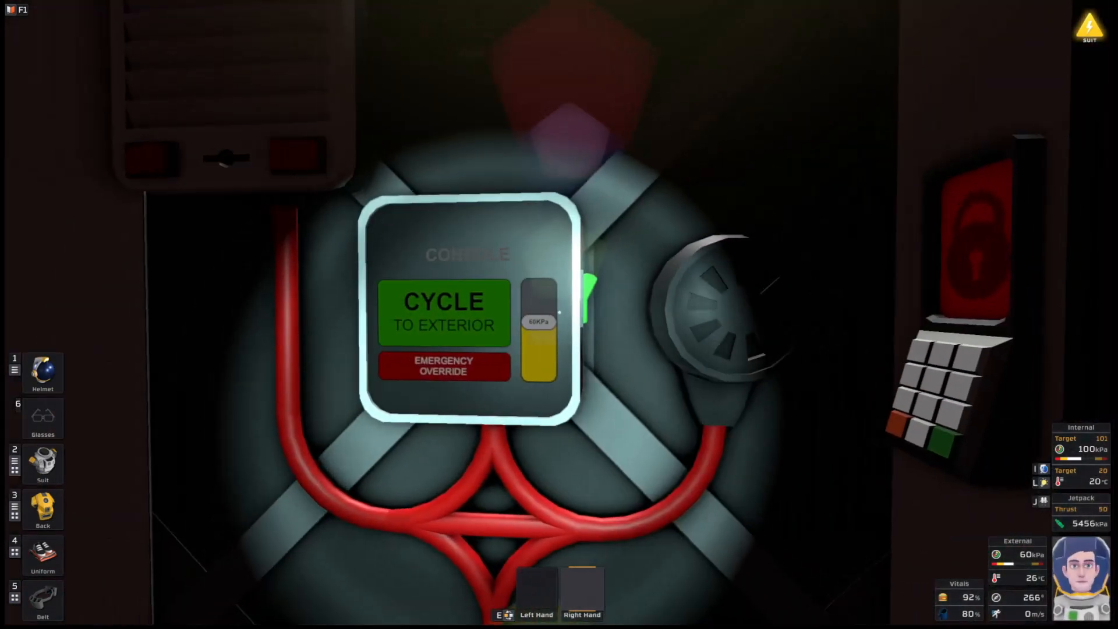
click(442, 312)
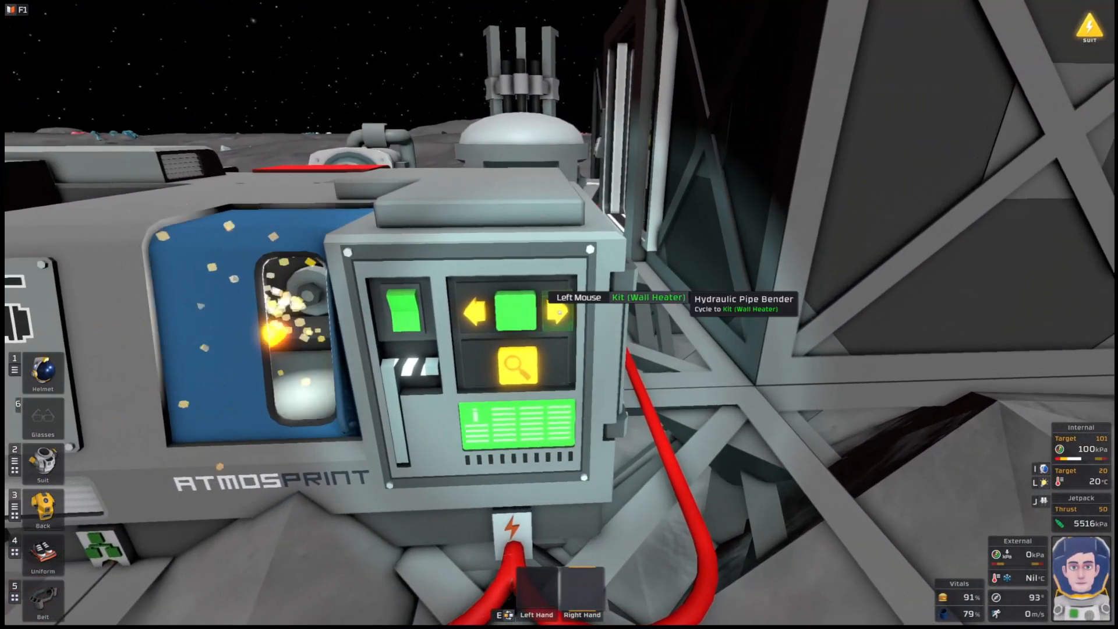
Step the pipe bender to the Wall Heater kit recipe and pick up the printed kit
click(557, 313)
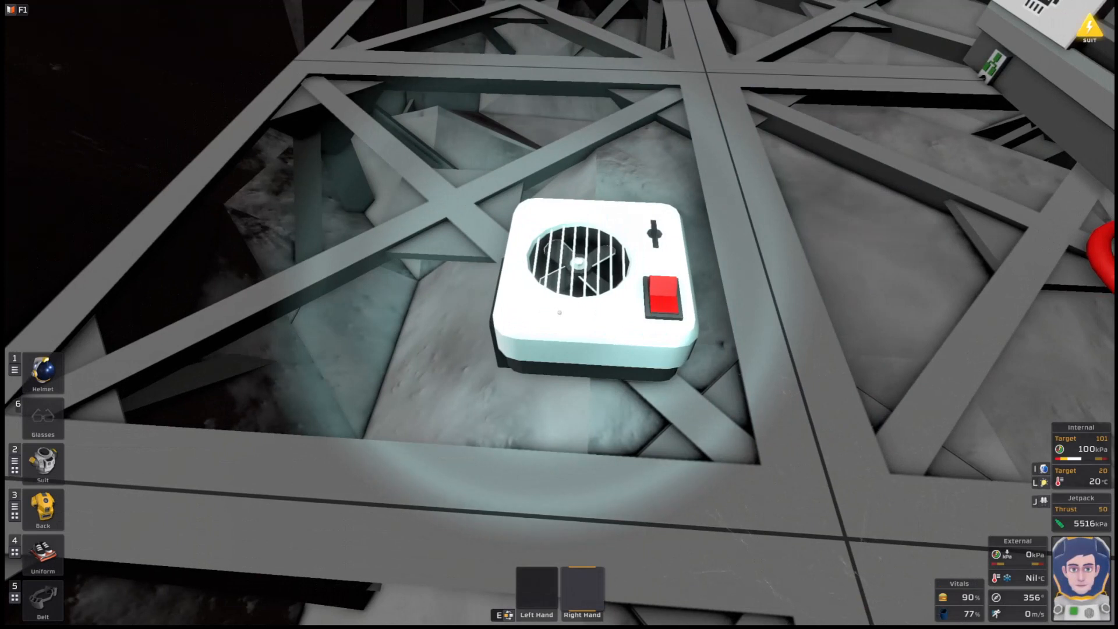
click(42, 598)
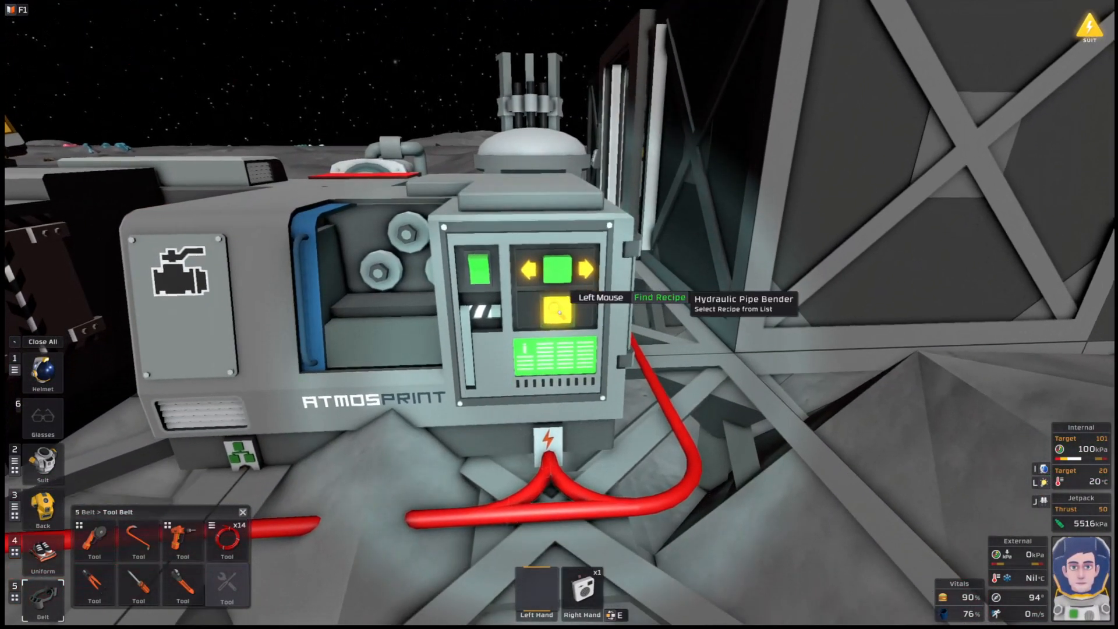
Filter the pipe bender's recipe list with 'rad' before walking back into the airlock
click(554, 312)
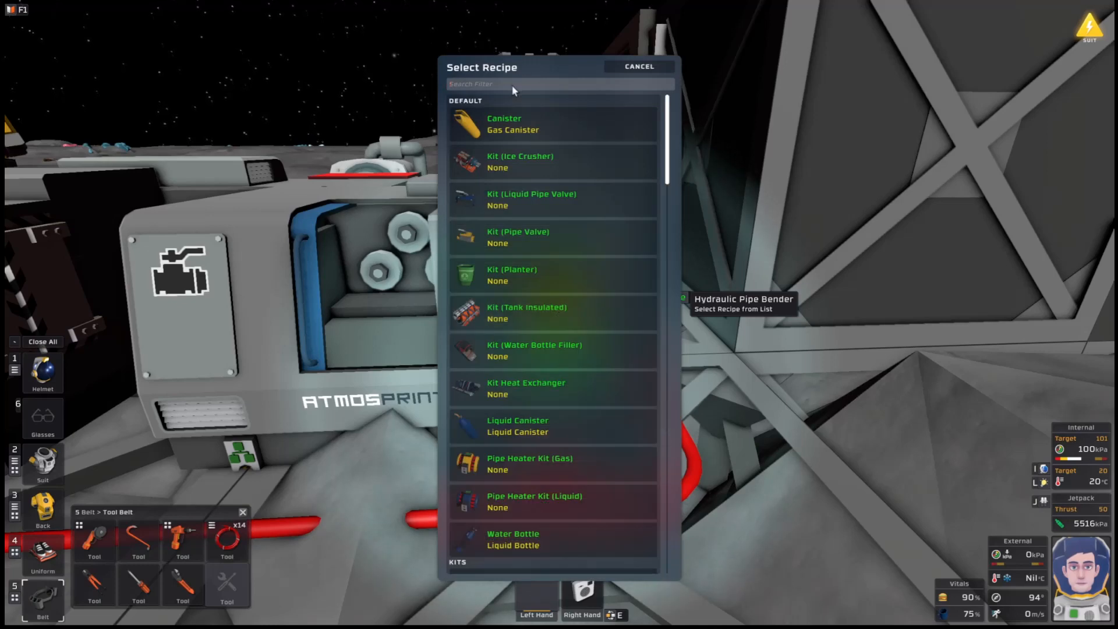
text(rad)
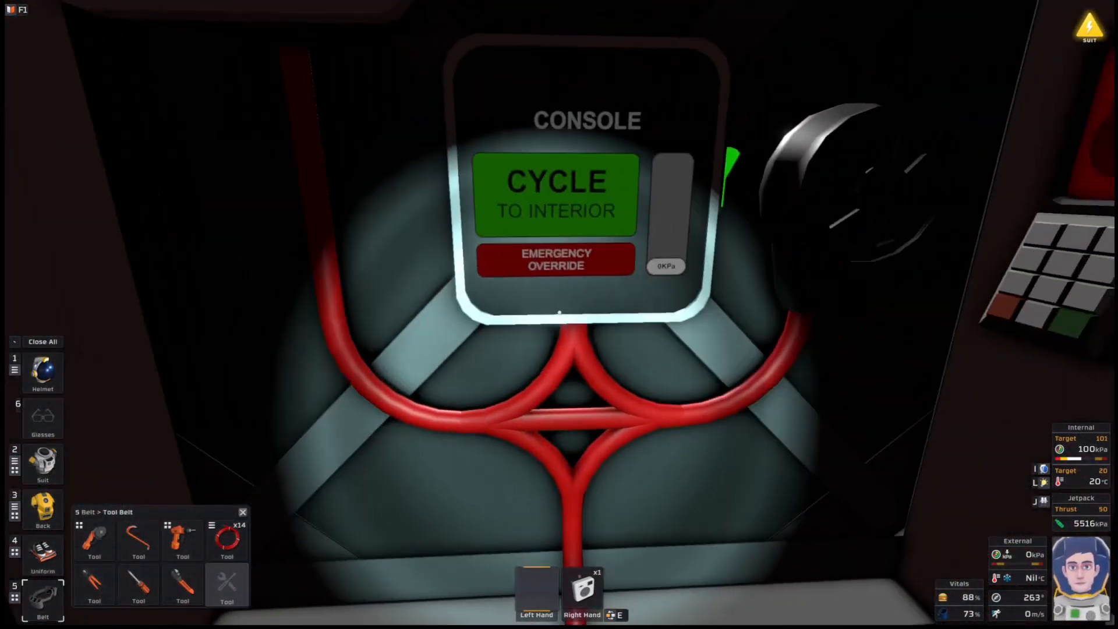
Cycle the airlock to interior and mount the wall cooler kit beside the wall heater
click(556, 196)
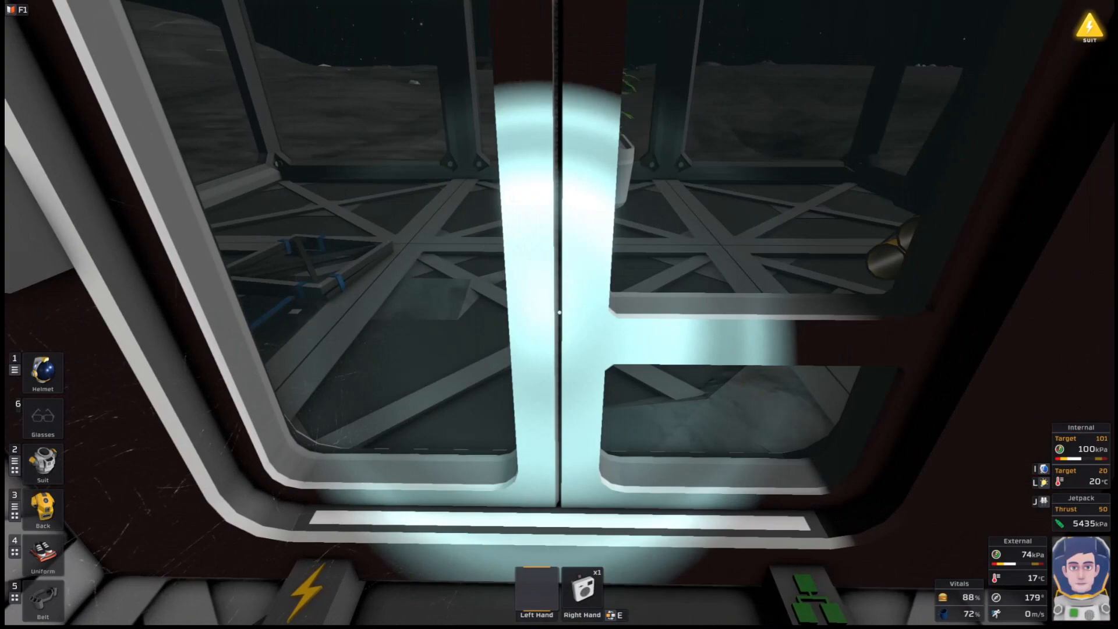
mouse_move(559, 312)
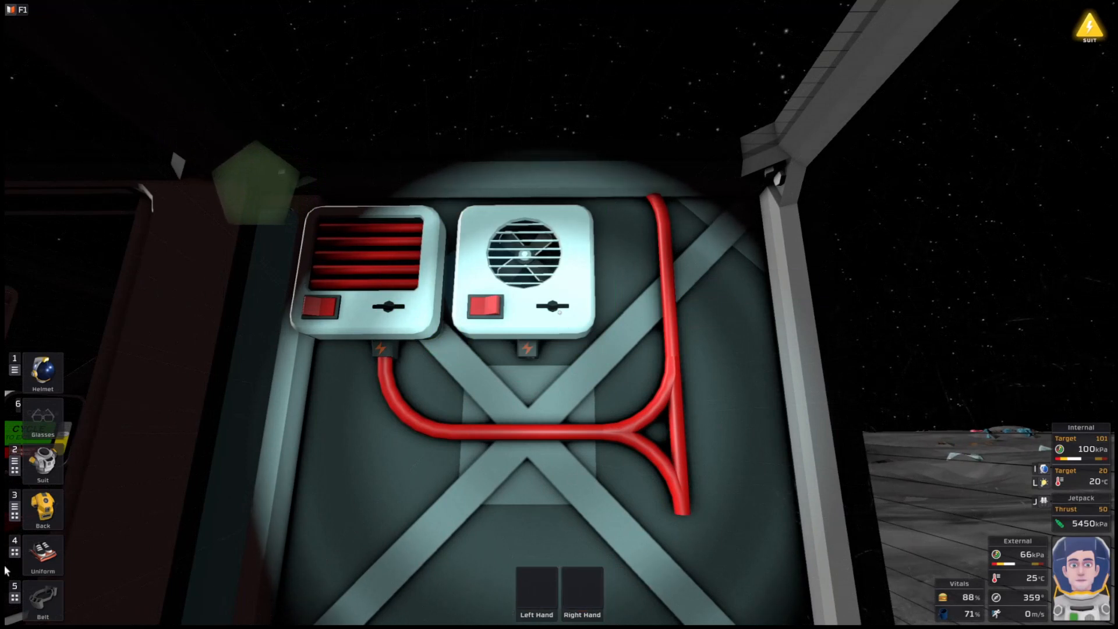
click(41, 600)
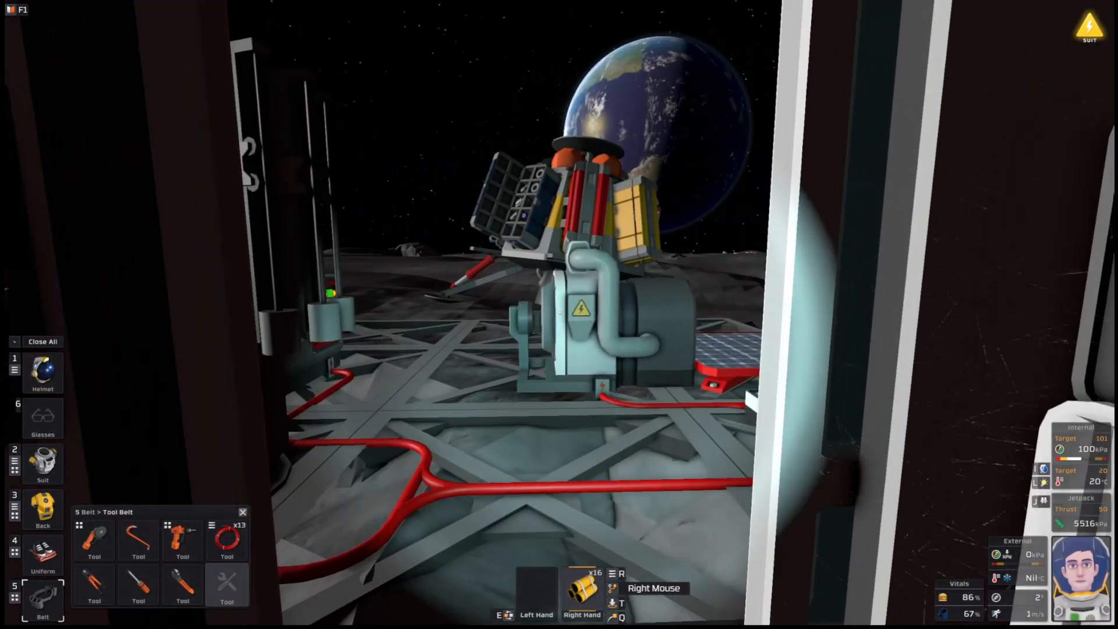
mouse_move(559, 315)
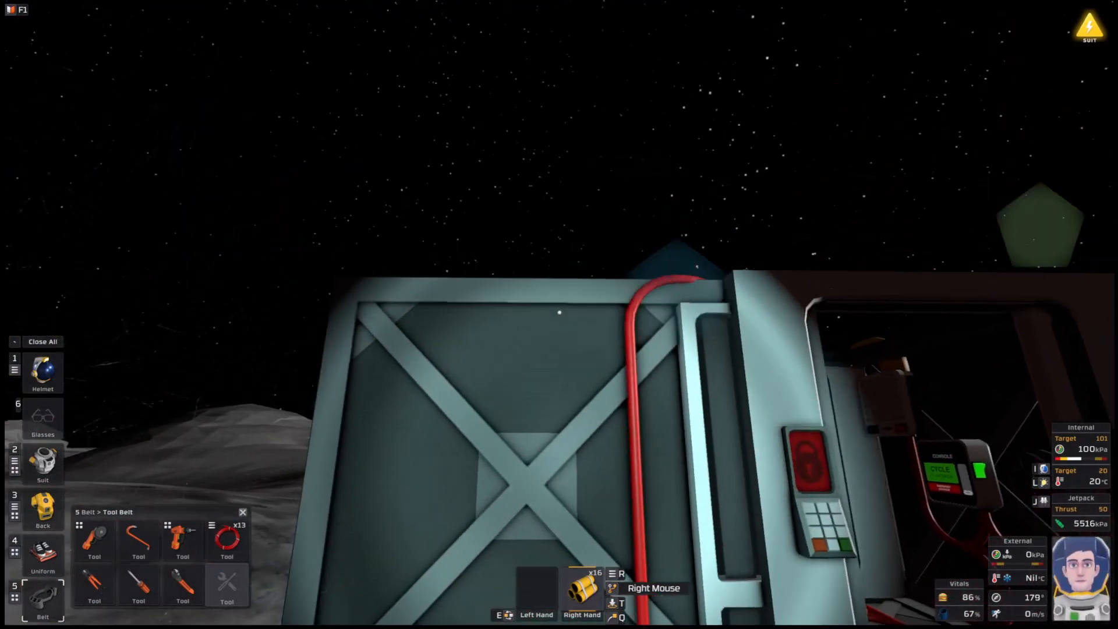
mouse_move(559, 315)
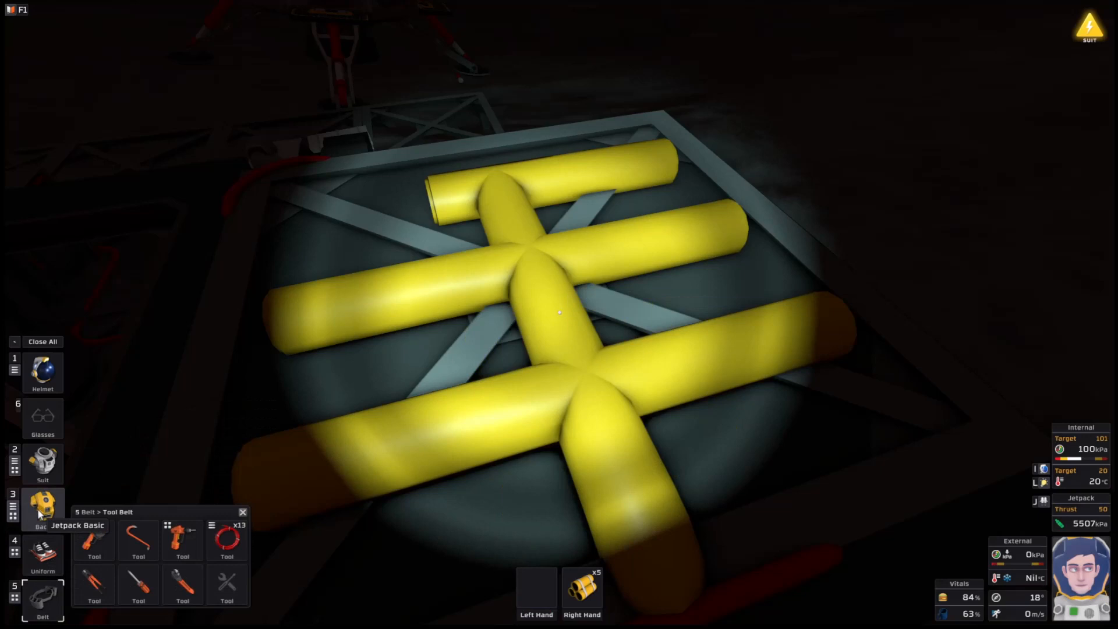
Place an elbow pipe bending the roof run over the edge down toward the wall cooler
click(42, 506)
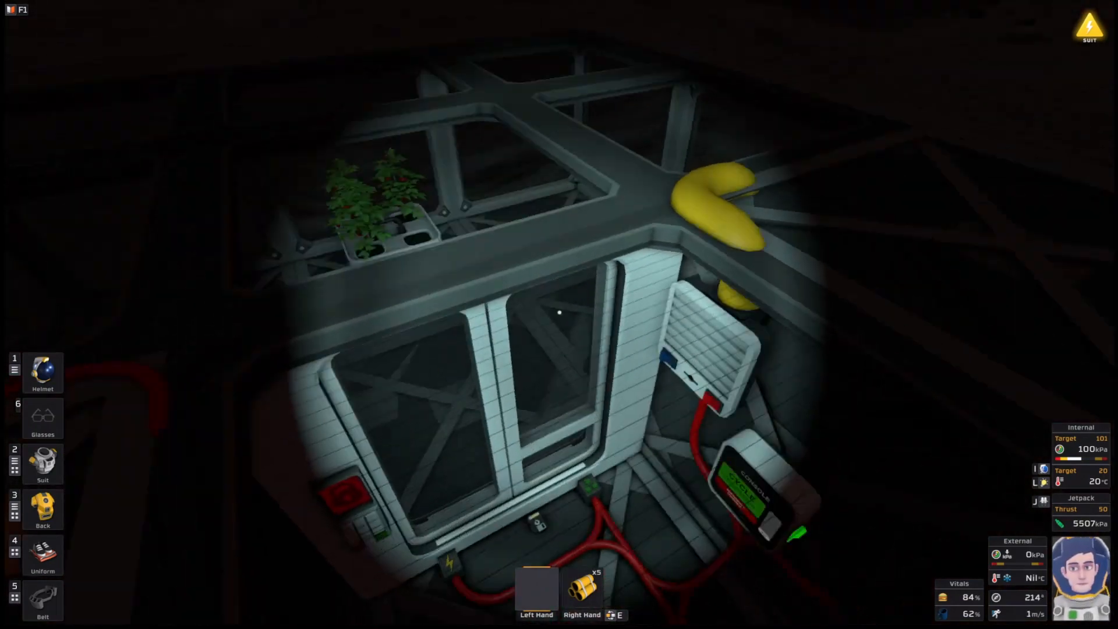
mouse_move(559, 314)
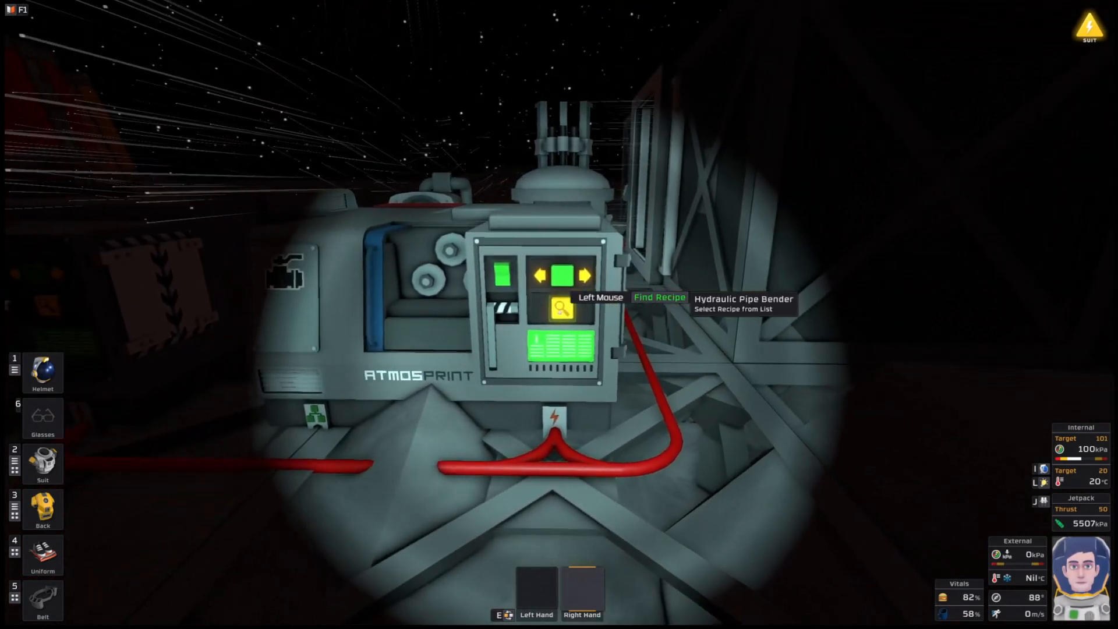
Search the pipe bender recipes with 'c' and select the Kit (Ice Crusher) recipe
click(562, 309)
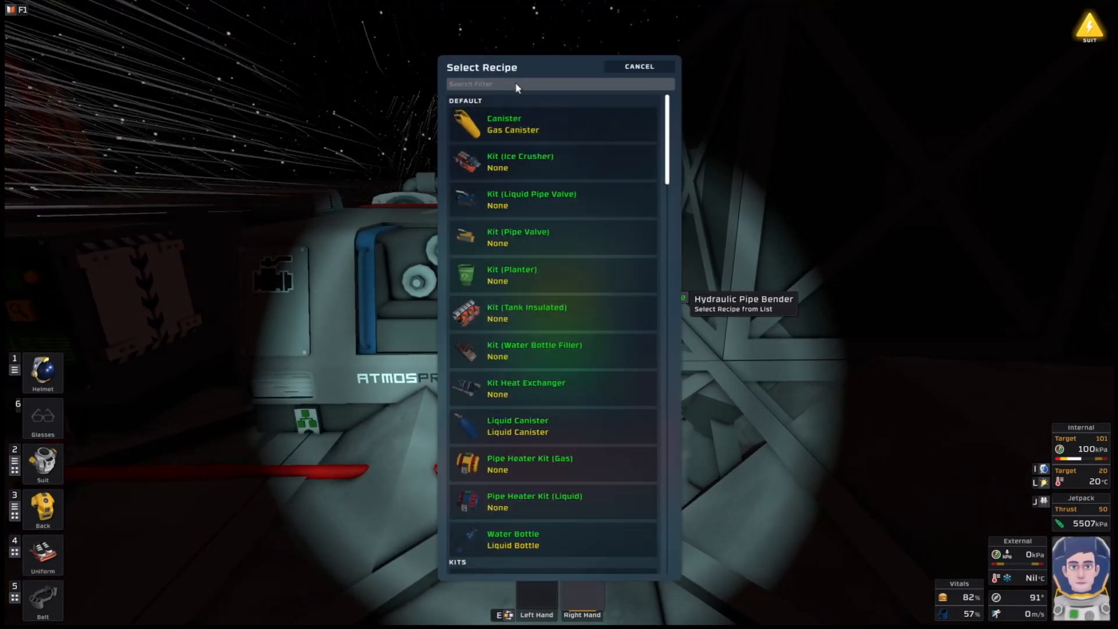
text(c)
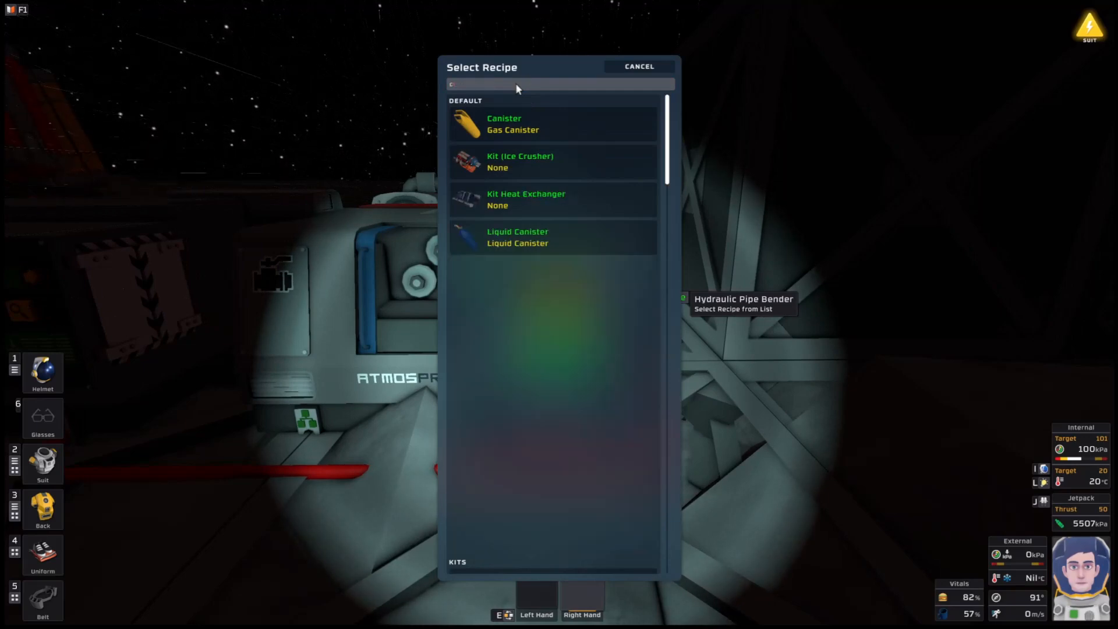
click(636, 66)
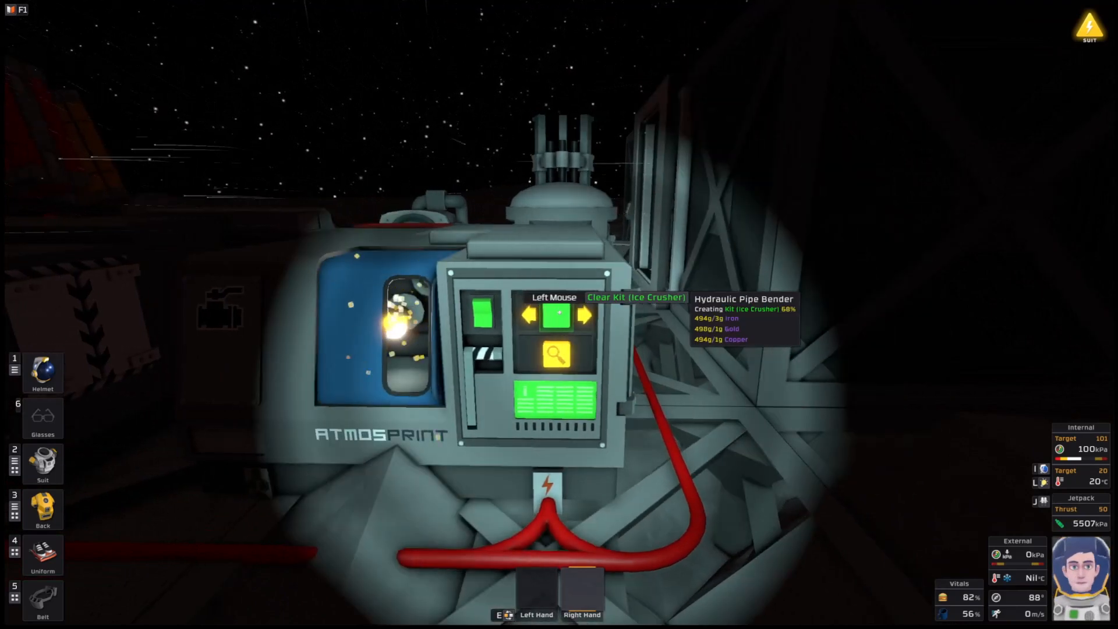
Select Kit (Canister Storage), fabricate it, and pick up the kit and a gas canister
click(557, 354)
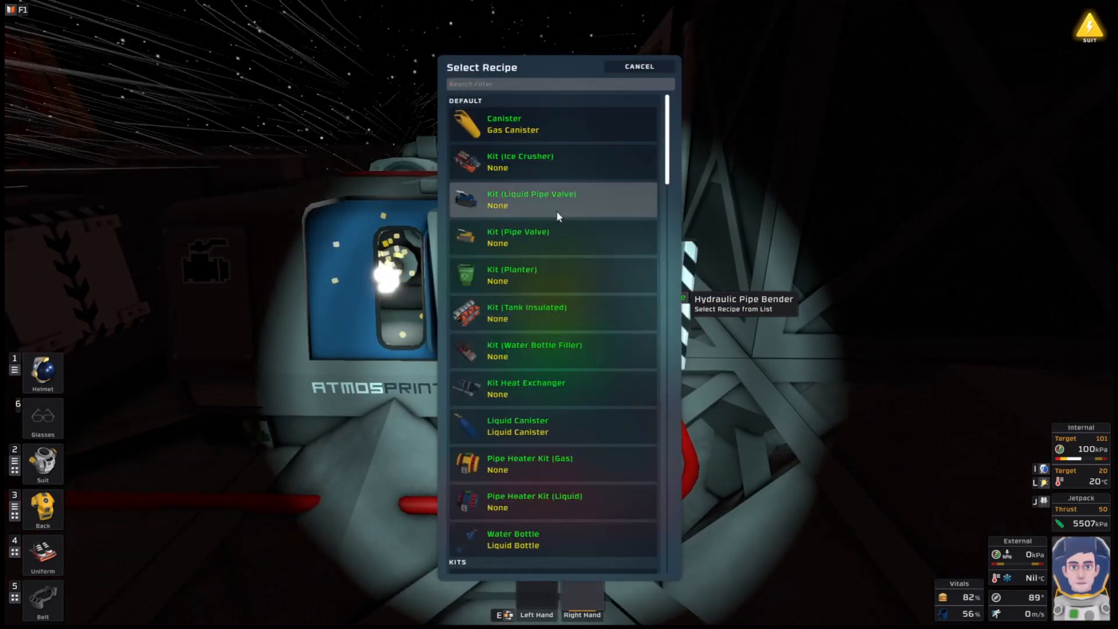
scroll(down, 3)
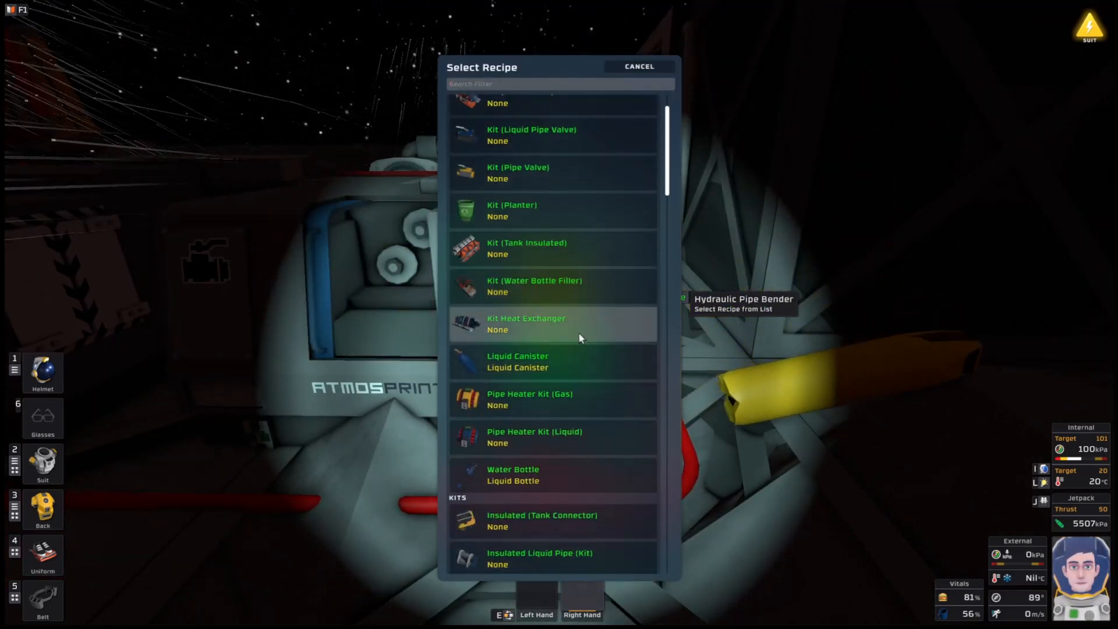
scroll(down, 3)
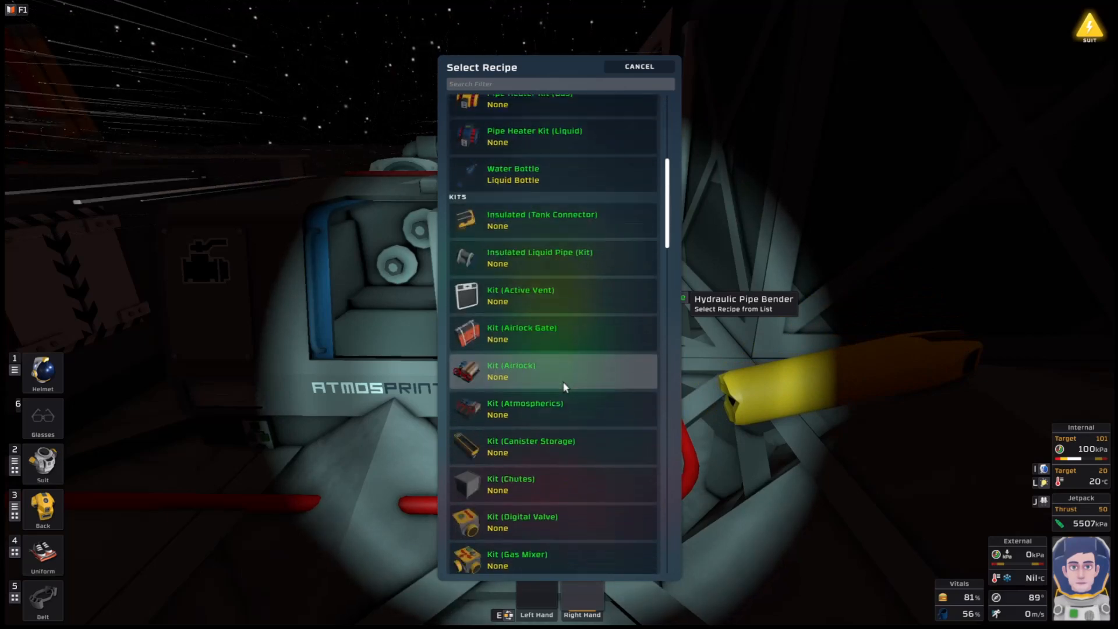
click(552, 446)
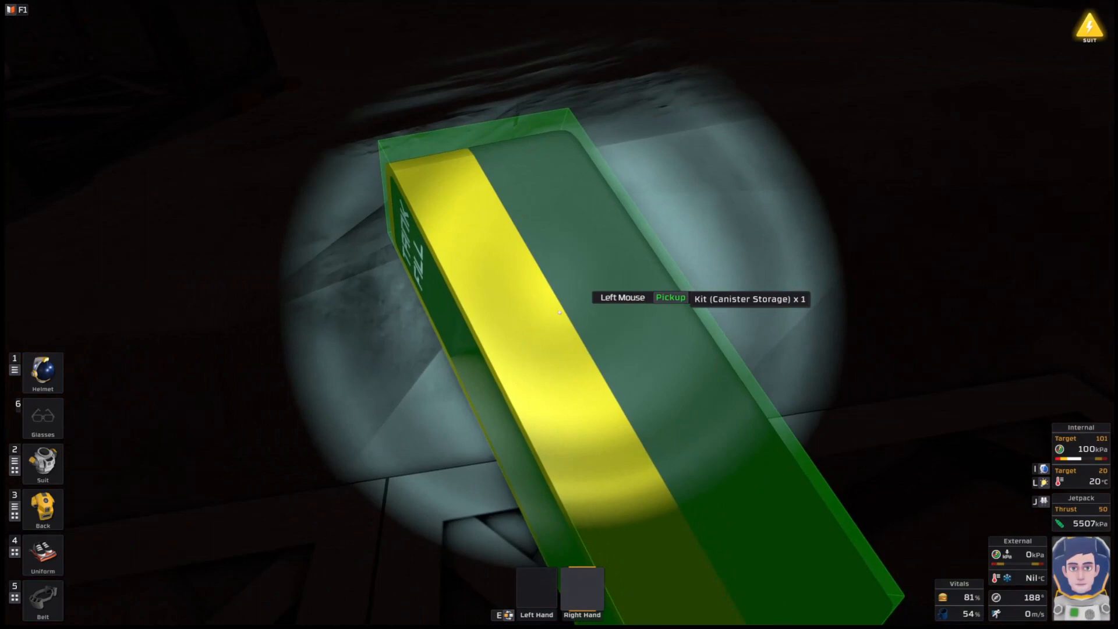
click(559, 312)
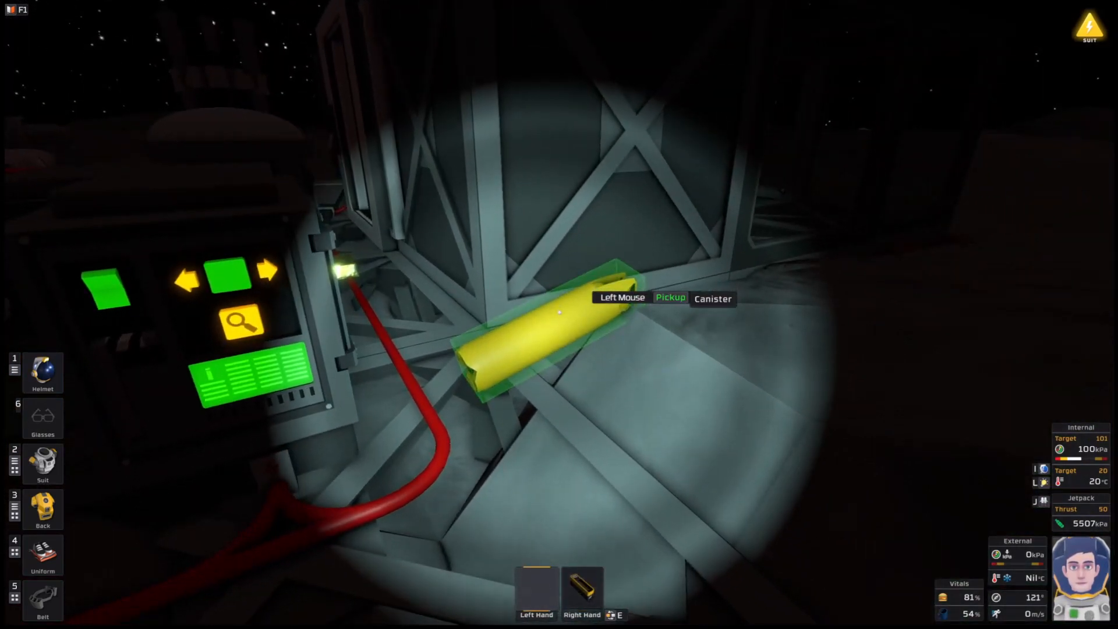
click(559, 312)
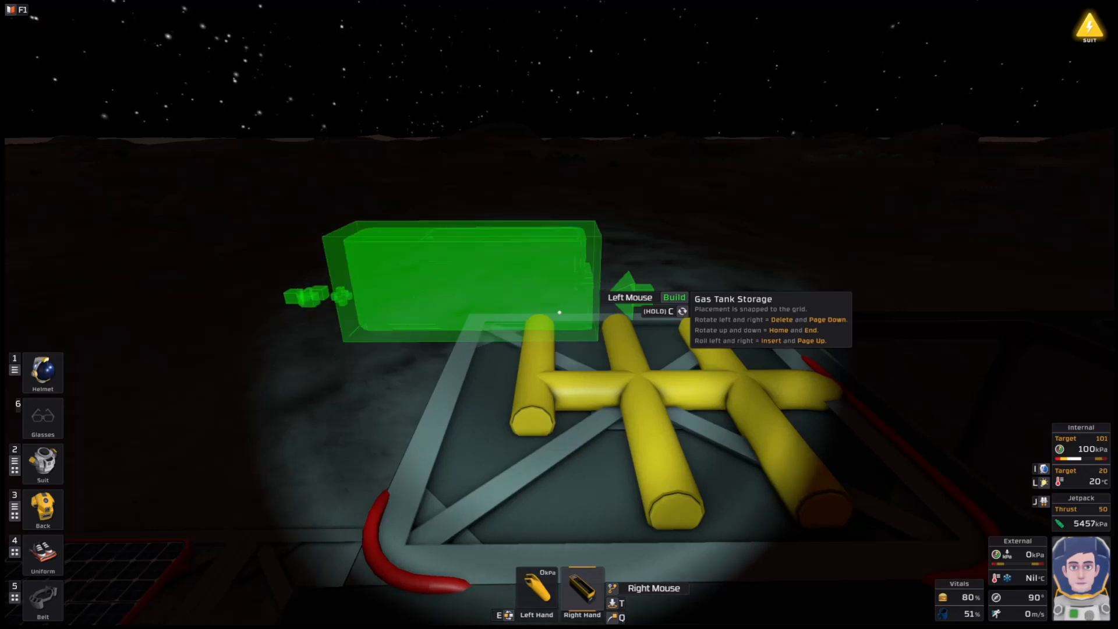
Rotate the canister storage ghost upright over the roof pipe junction
key(Home)
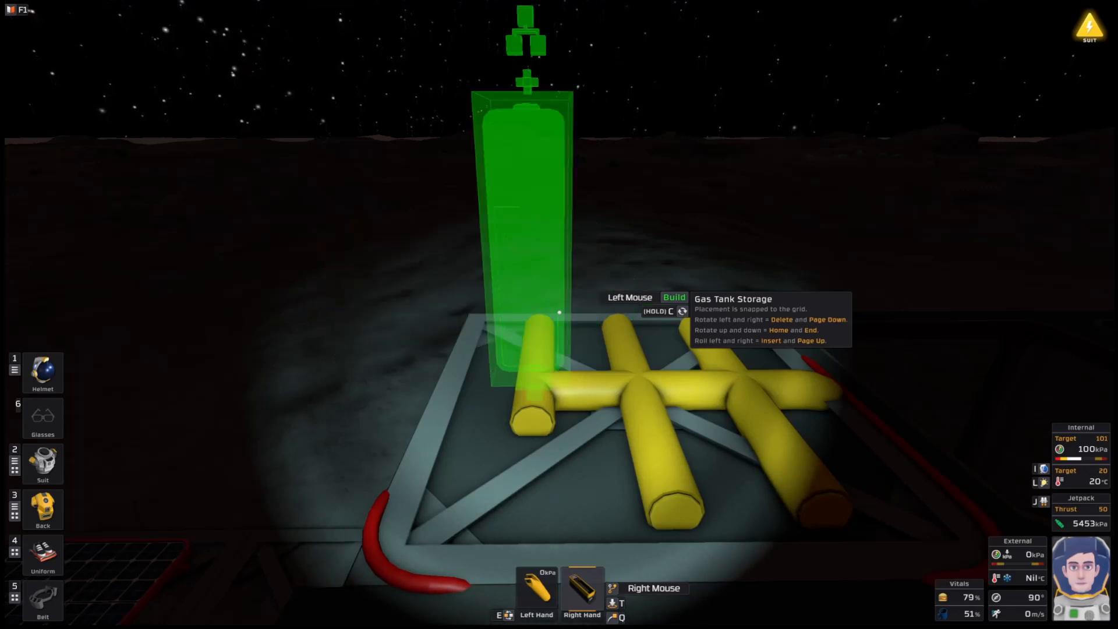
mouse_move(559, 314)
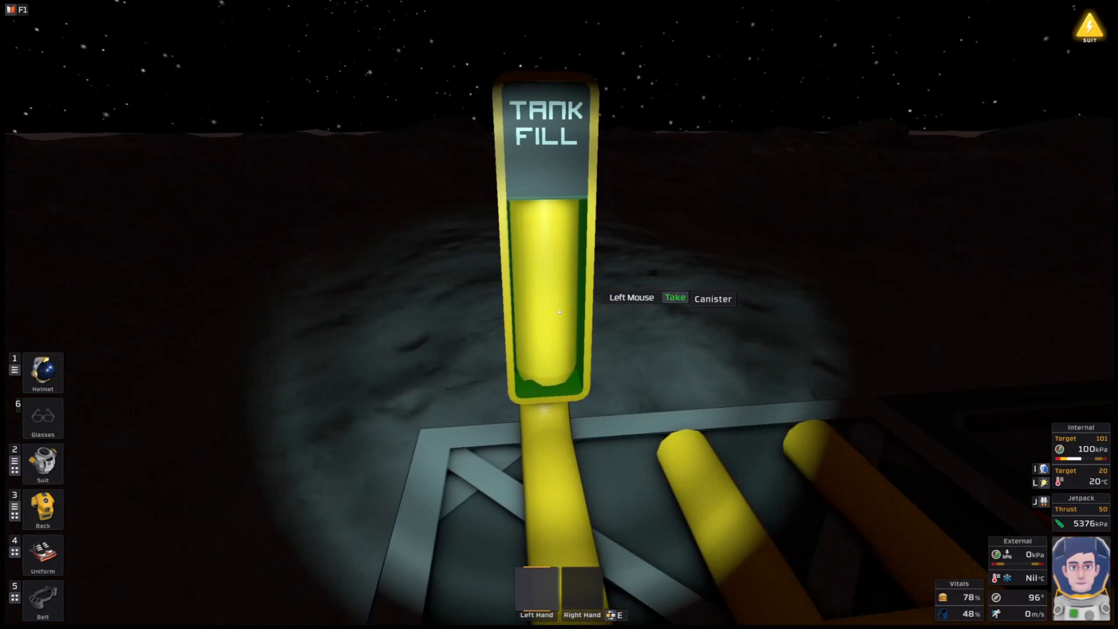
Swap the storage's canister for the pressurized one from the suit to feed the pipe network
click(559, 312)
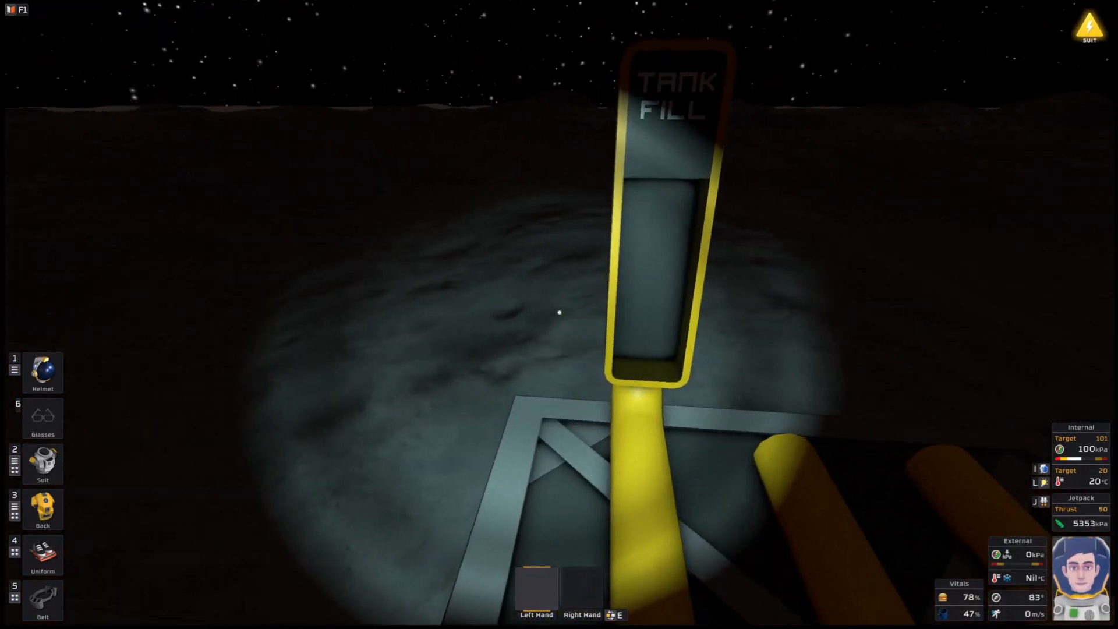
click(42, 463)
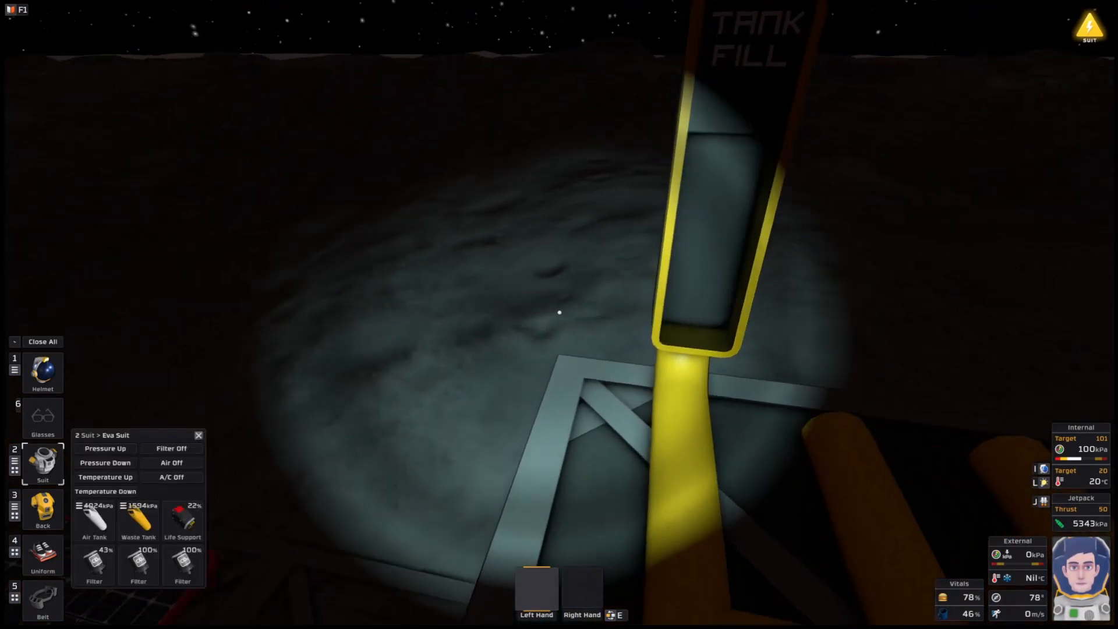
mouse_move(138, 510)
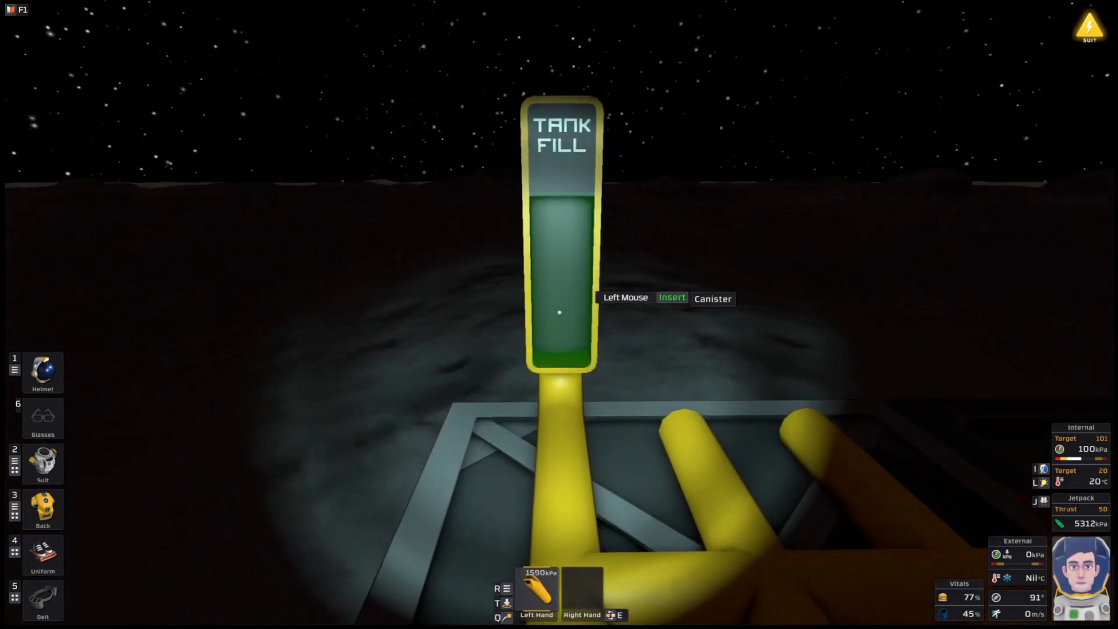
click(559, 312)
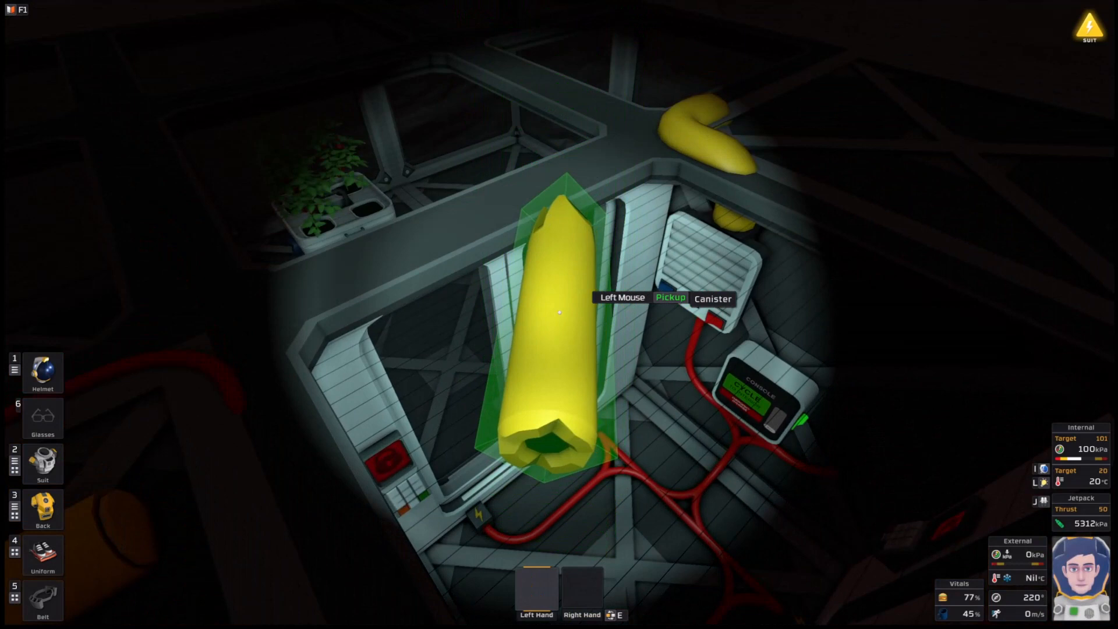
Take the Handheld Tablet from the jetpack storage into hand
click(42, 509)
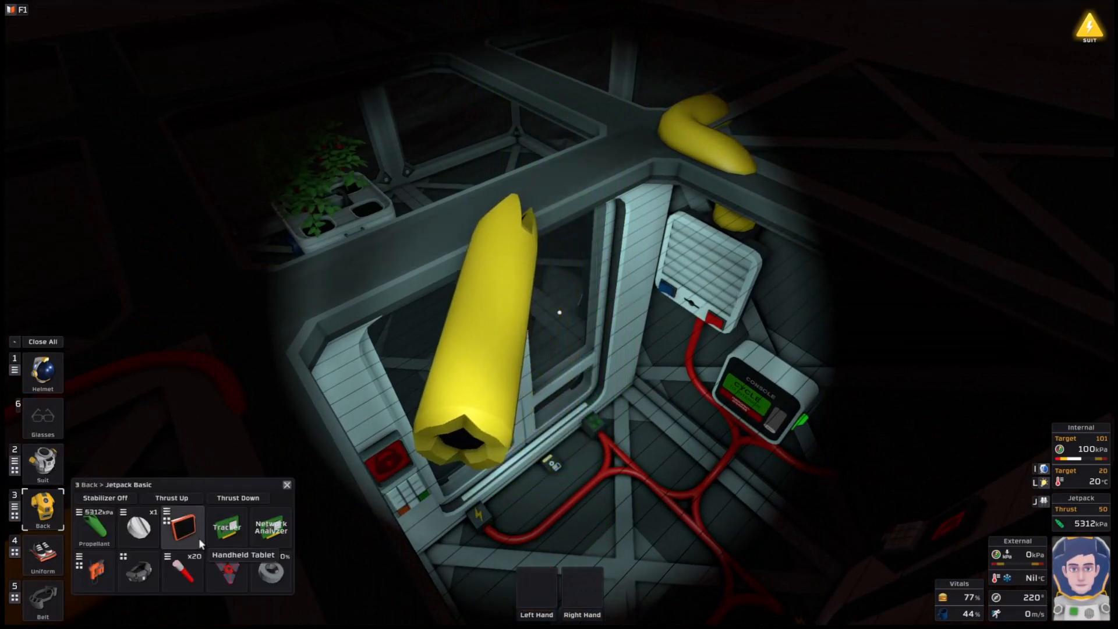
click(181, 527)
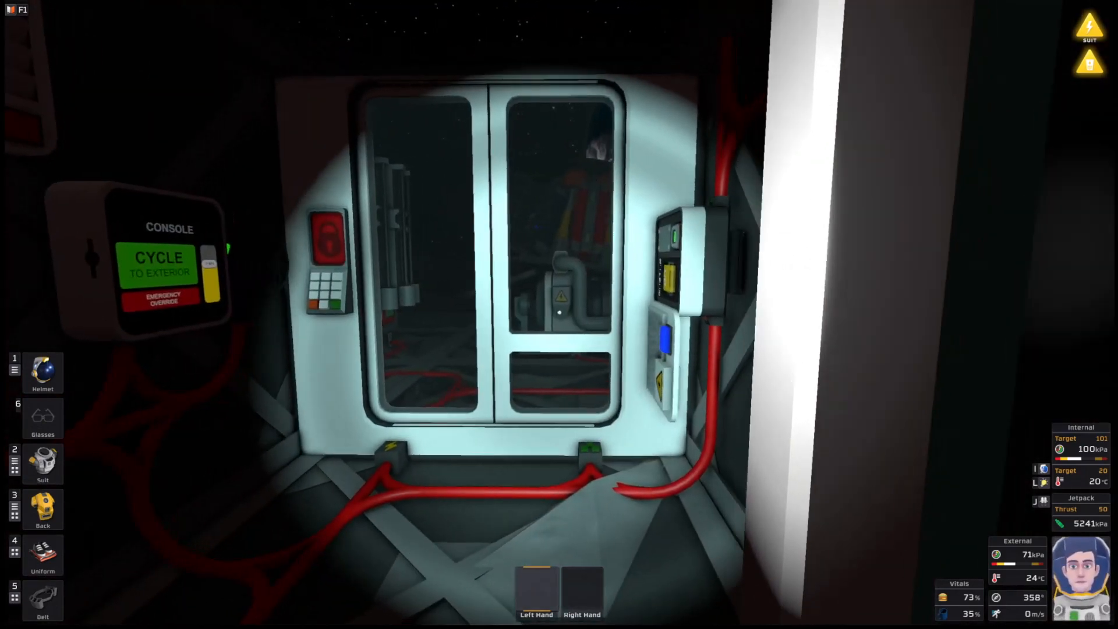
mouse_move(559, 315)
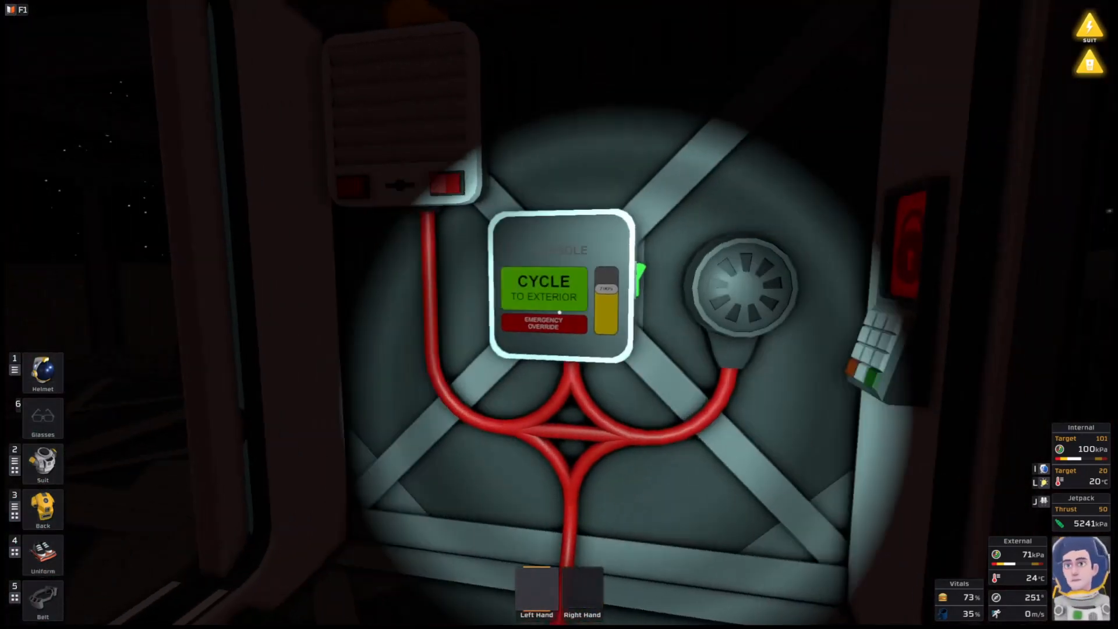
Cycle the airlock to exterior so the outer door opens onto the surface
click(542, 286)
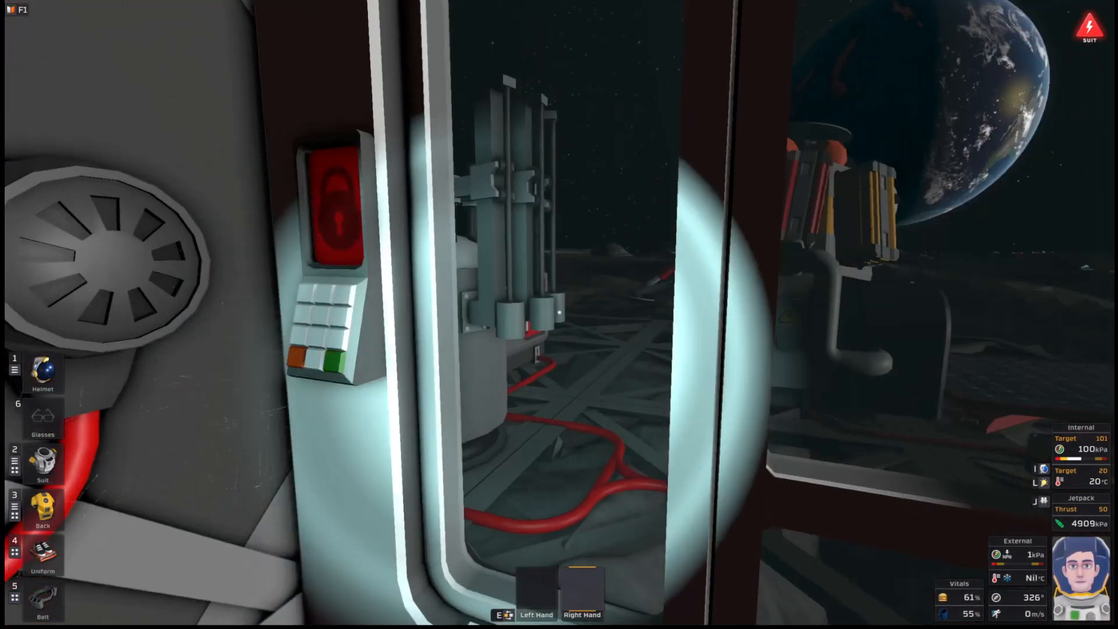
mouse_move(559, 314)
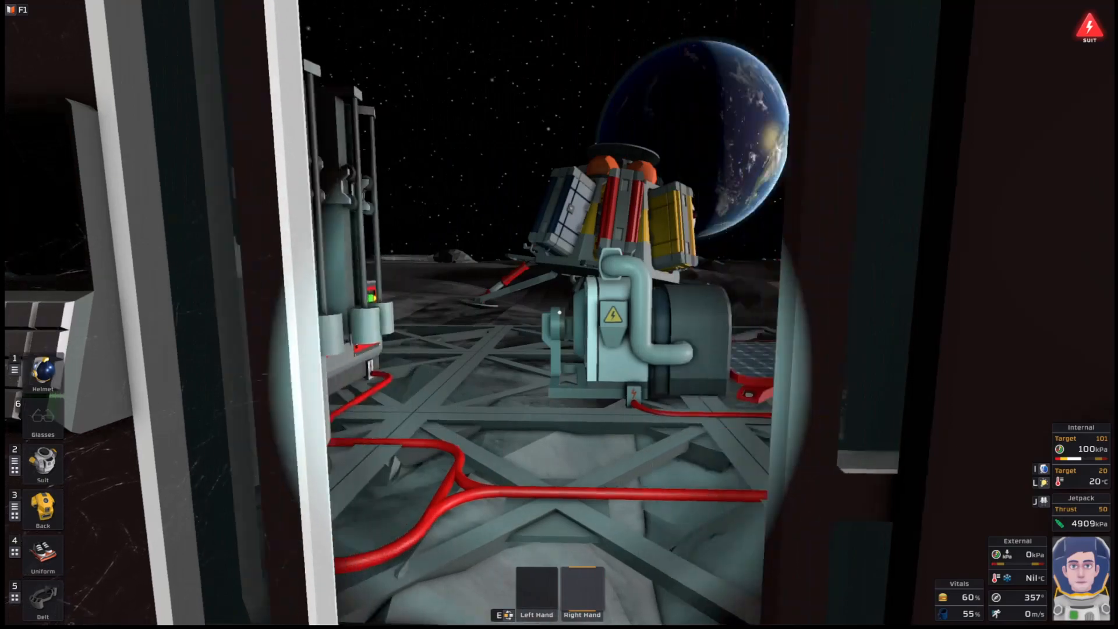